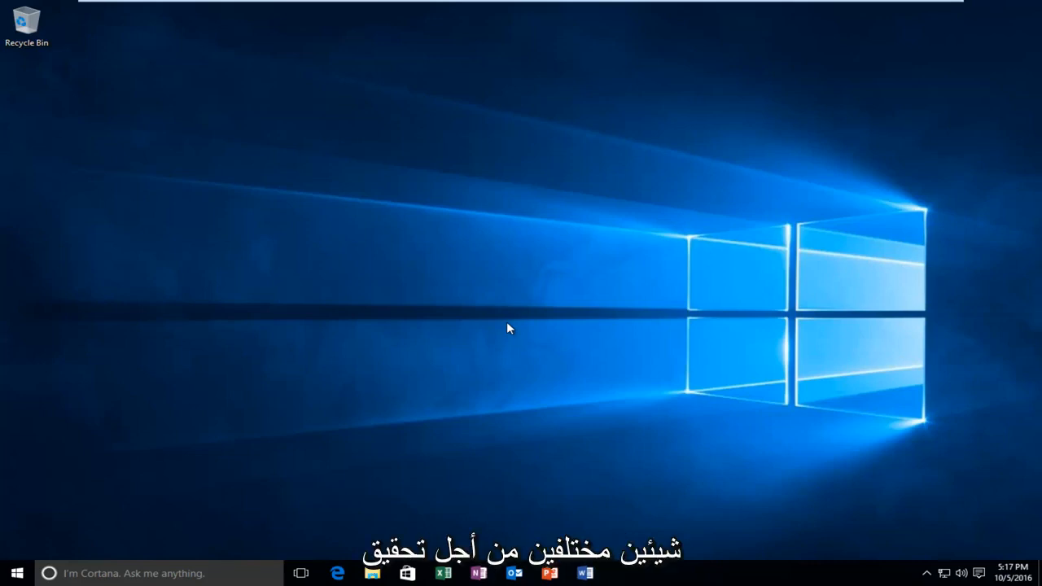
mouse_move(498, 315)
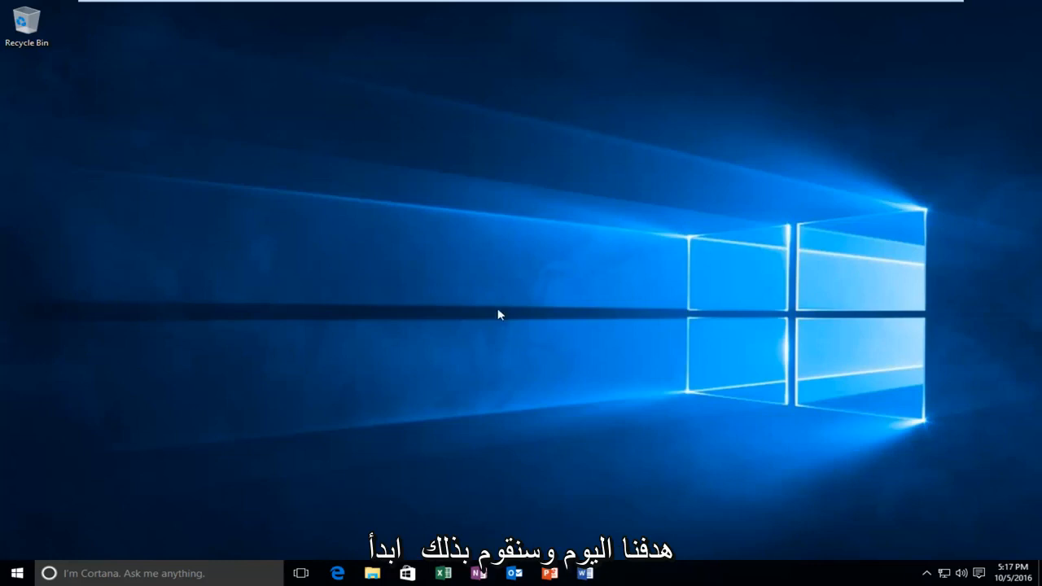
- Search the taskbar for 'control panel' and launch Control Panel
click(16, 573)
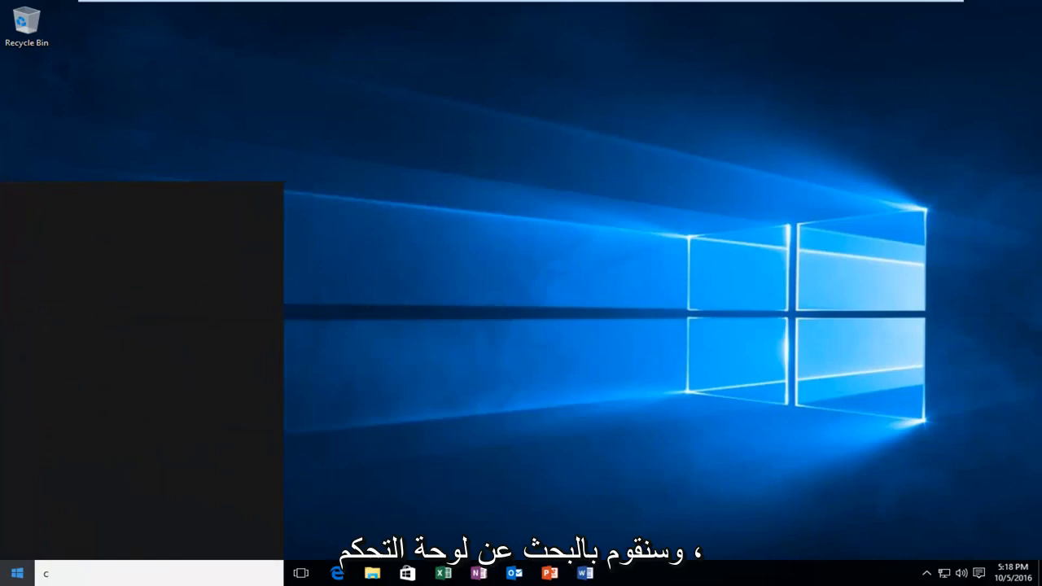
text(control panel)
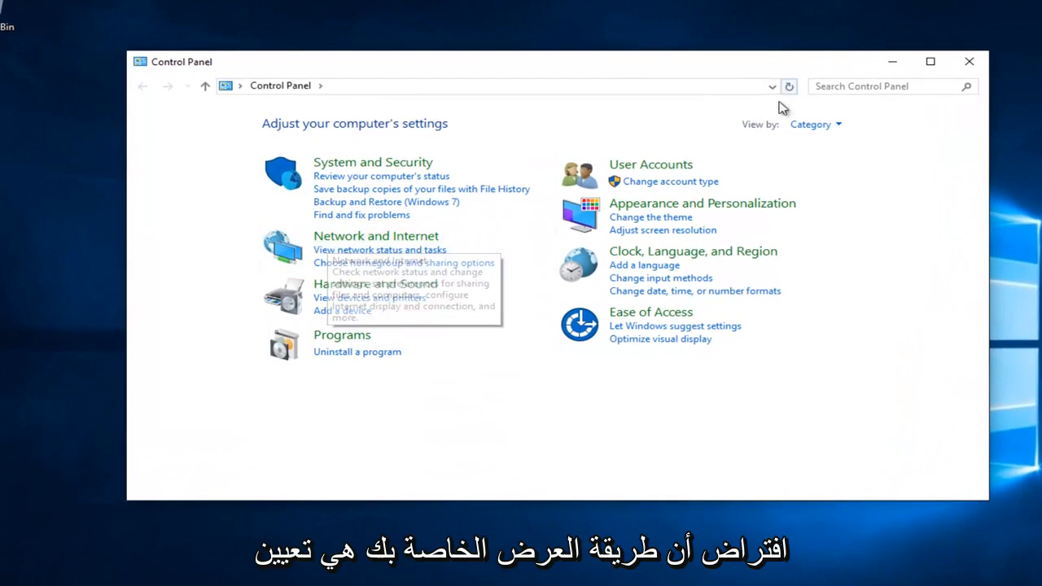
- Go through Network and Internet to the Network and Sharing Center
click(813, 124)
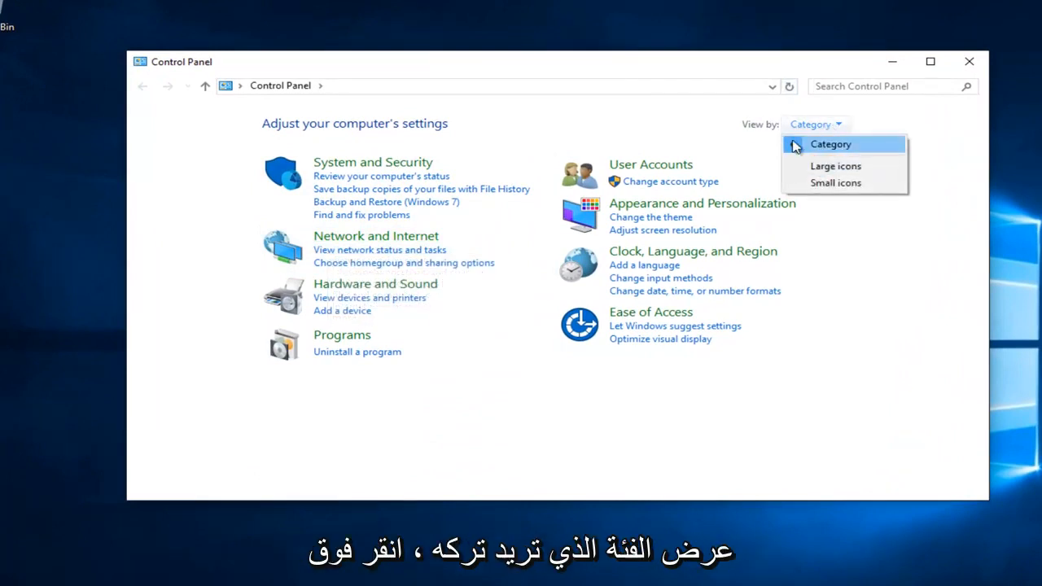
click(374, 234)
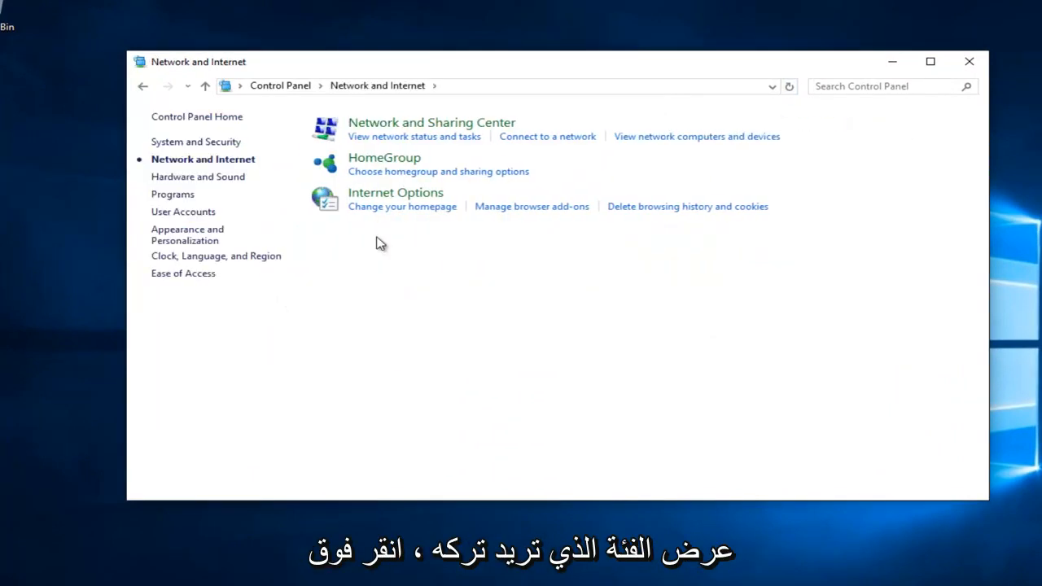
mouse_move(387, 218)
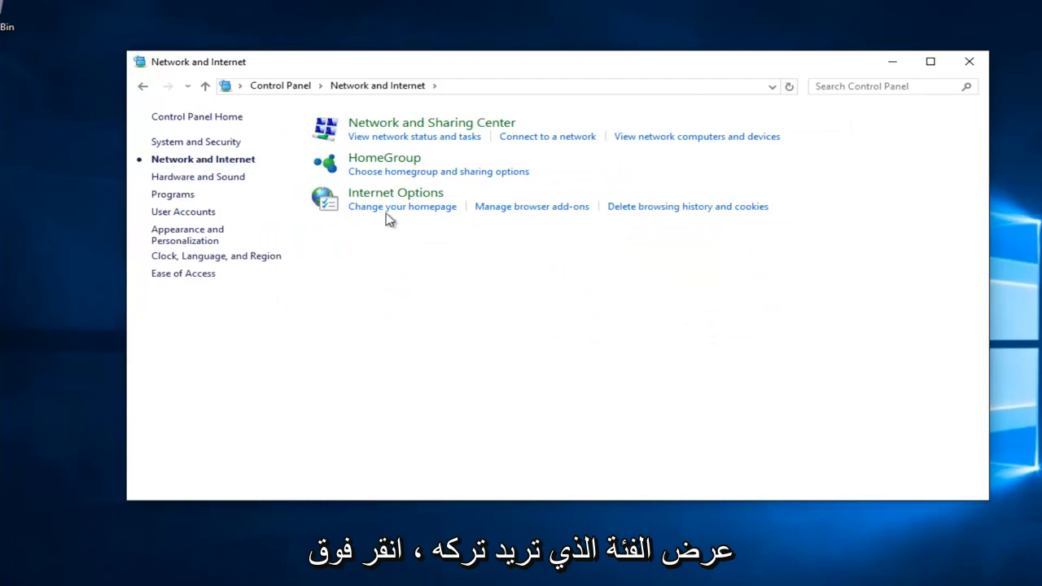
mouse_move(442, 128)
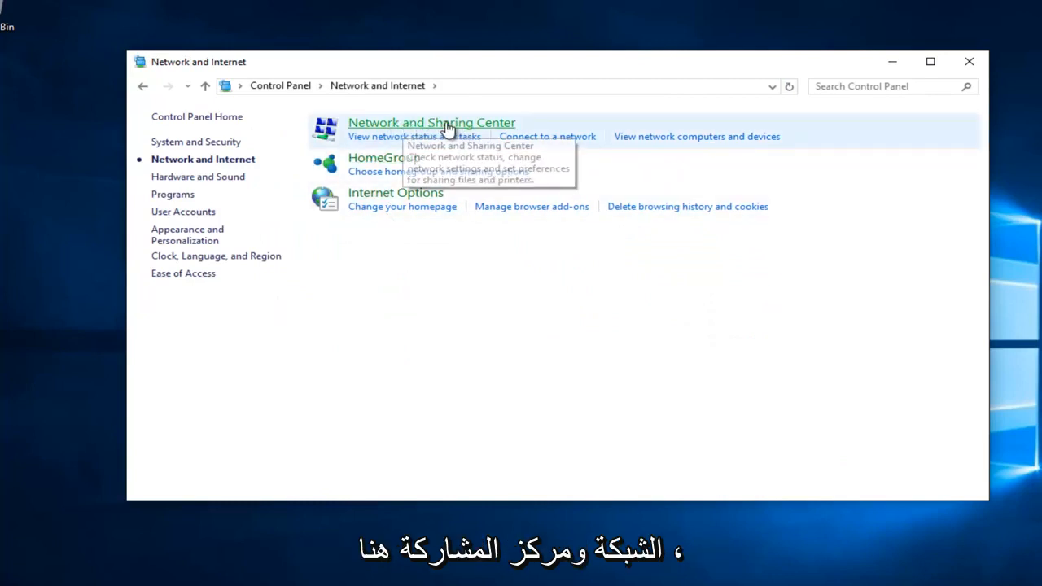
click(431, 122)
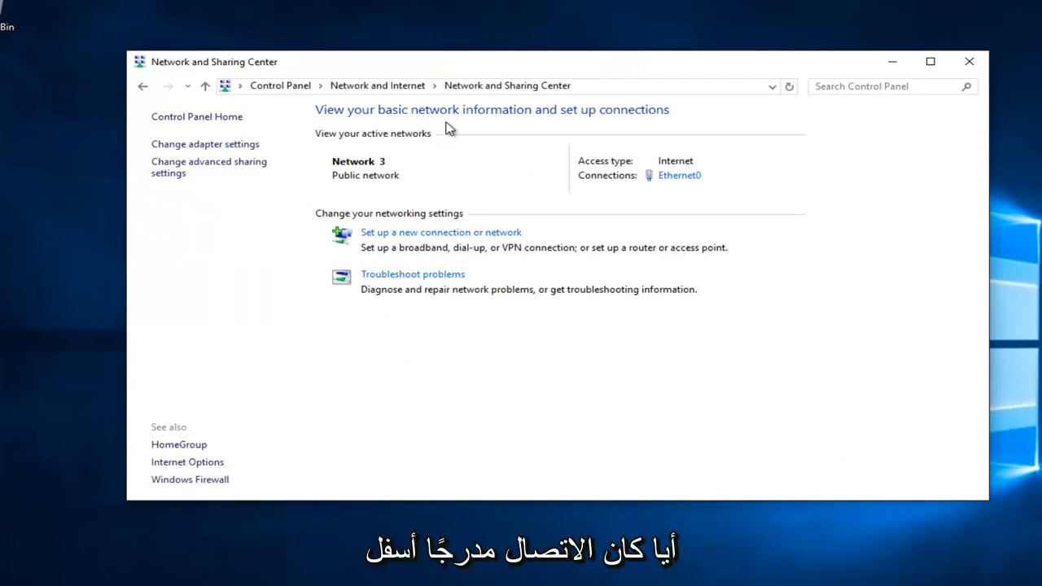
mouse_move(669, 188)
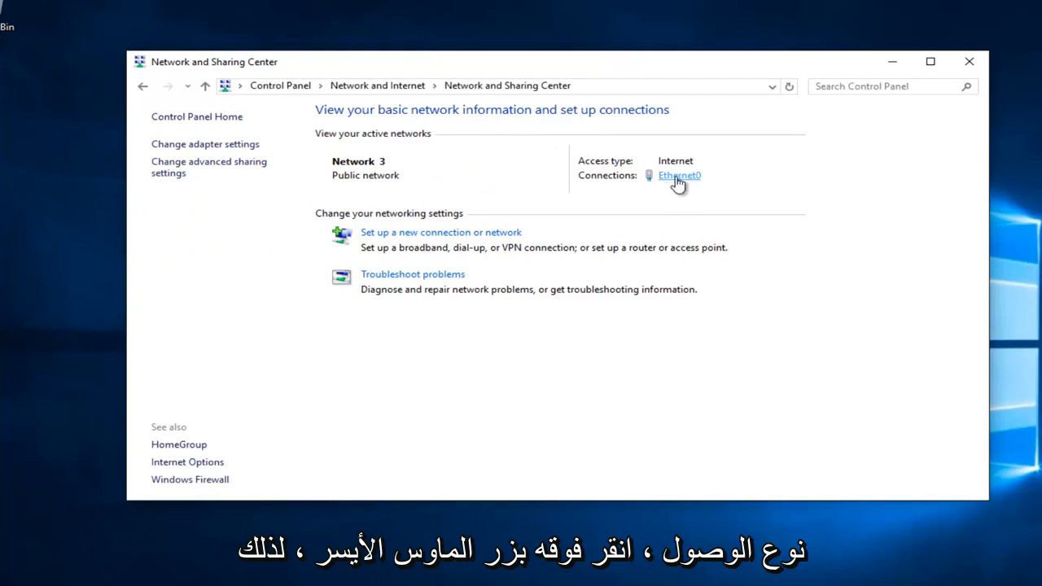
- From Ethernet0's status, bring up Internet Protocol Version 4 (TCP/IPv4) properties
click(678, 176)
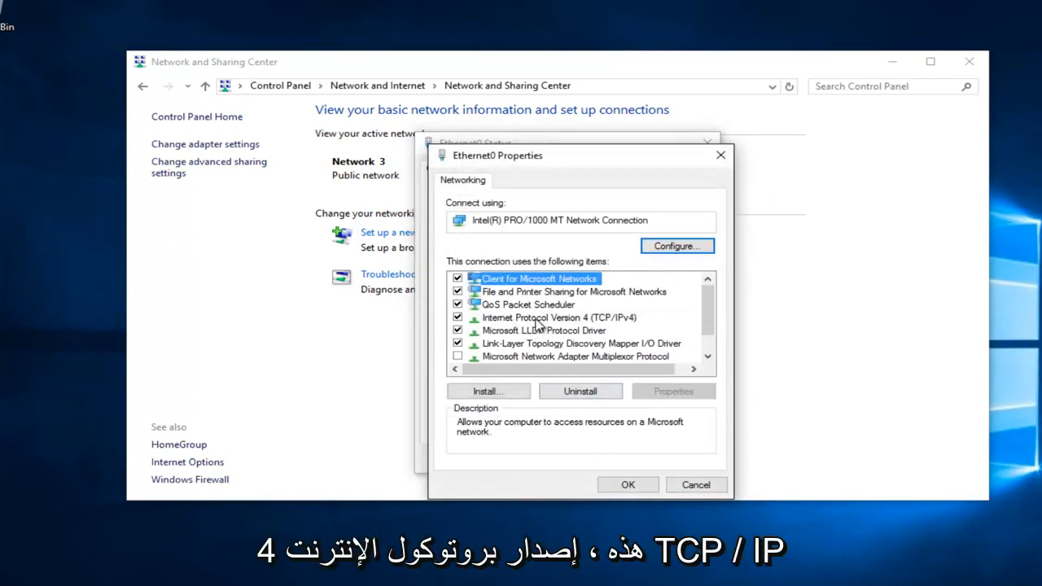
mouse_move(612, 327)
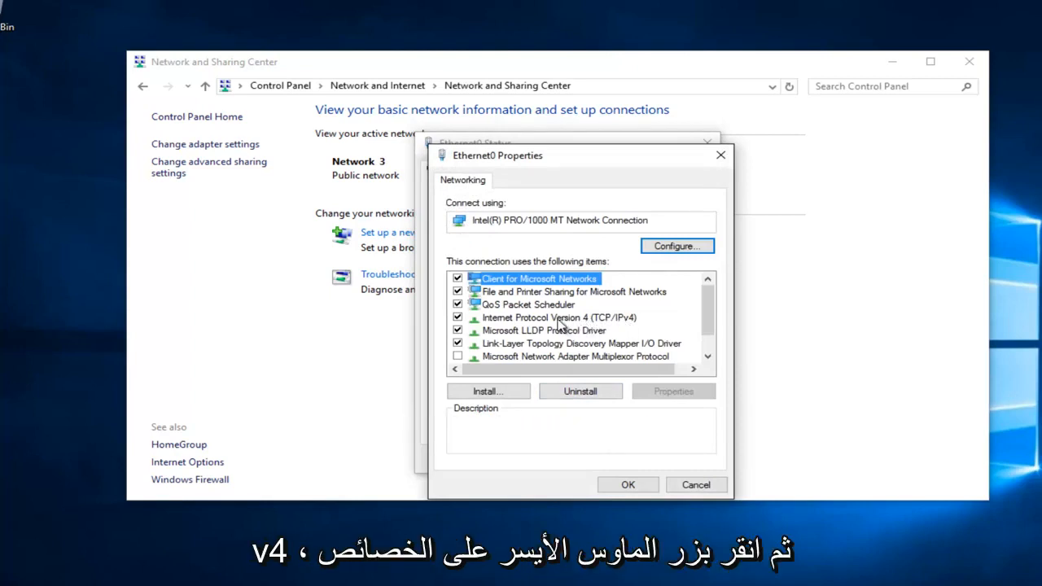
click(558, 317)
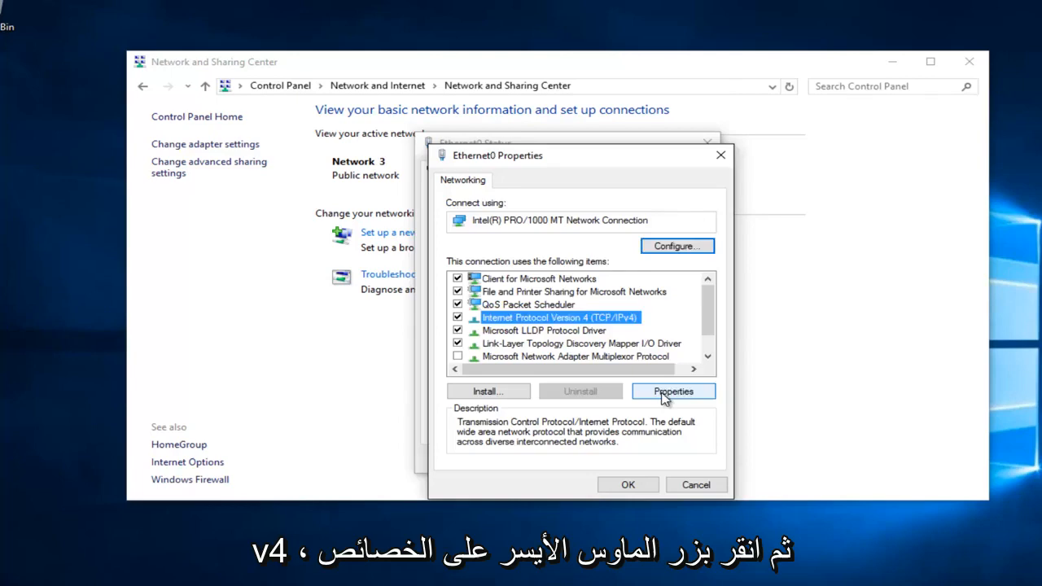
click(672, 391)
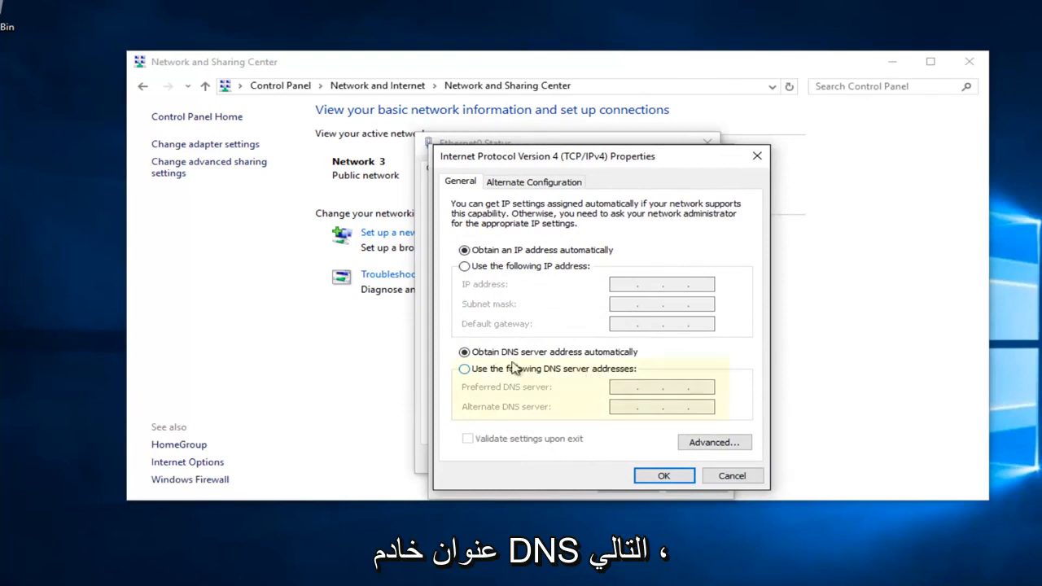
- Use manual DNS servers: preferred 8.8.8.8 and alternate 8.8.4.4
click(464, 368)
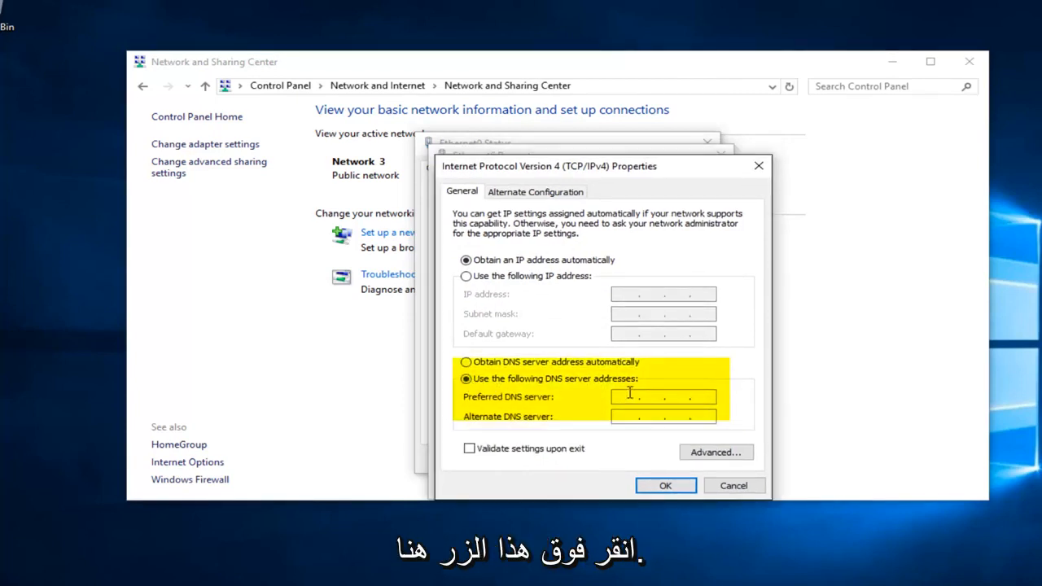
text(88)
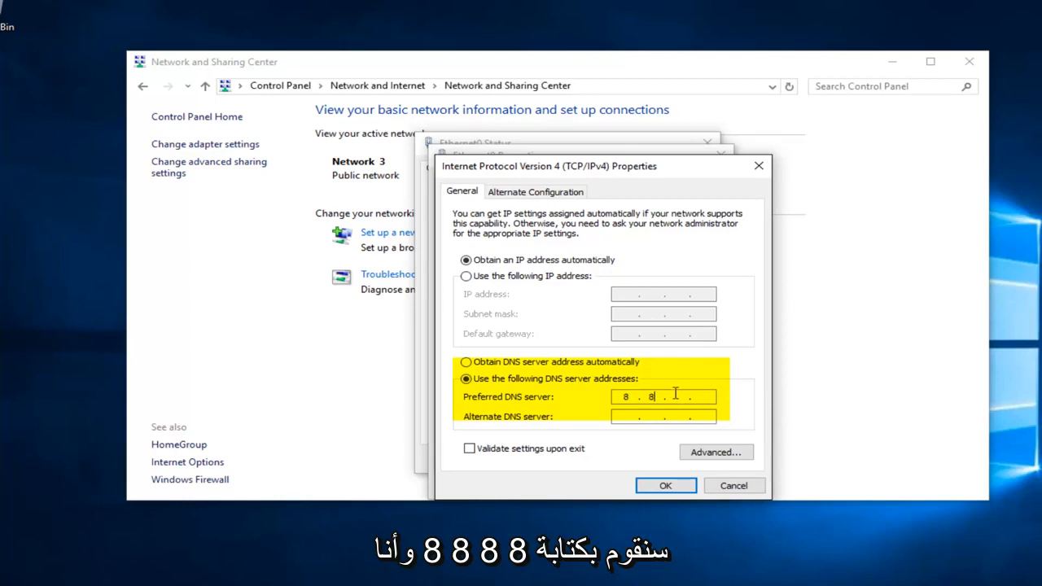
text(88)
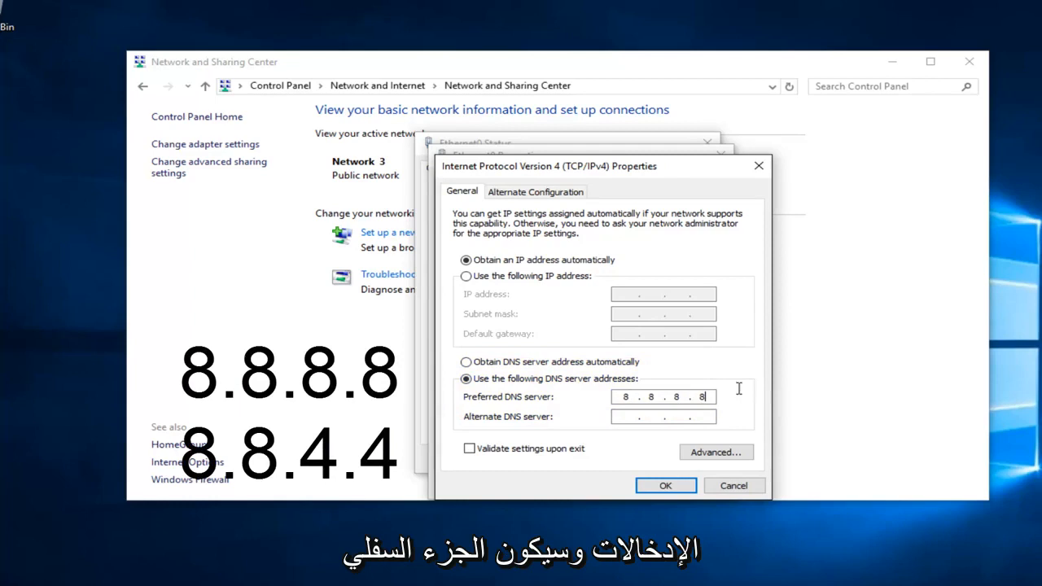
mouse_move(622, 429)
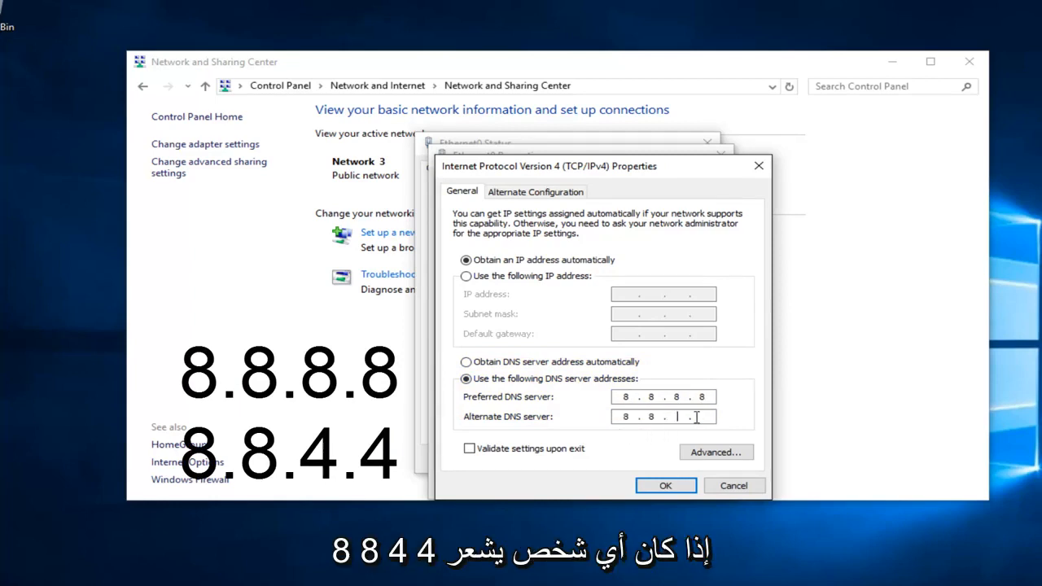
text(4.4)
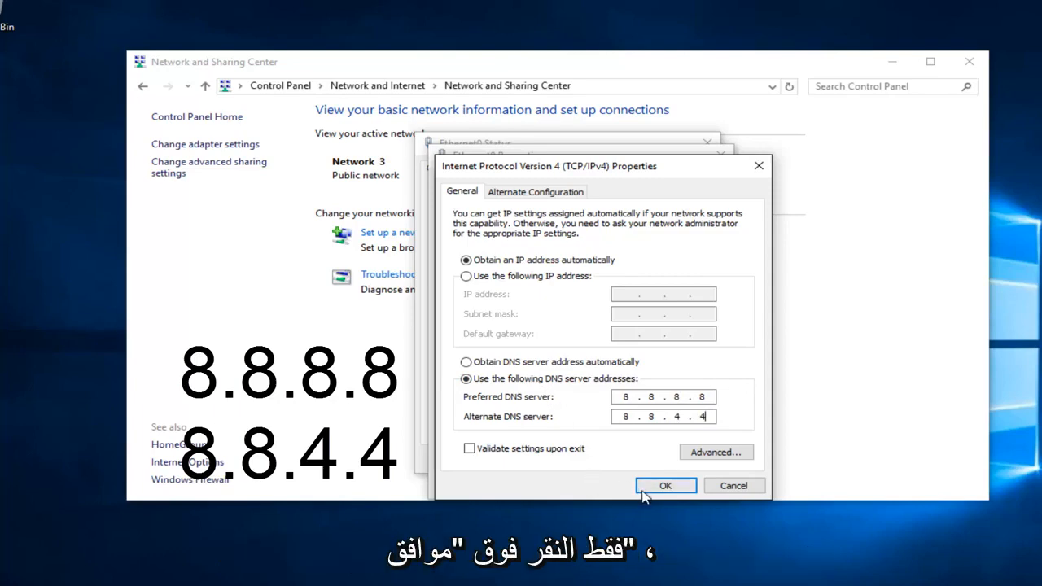
- Confirm the new DNS servers with OK in IPv4 Properties
click(664, 485)
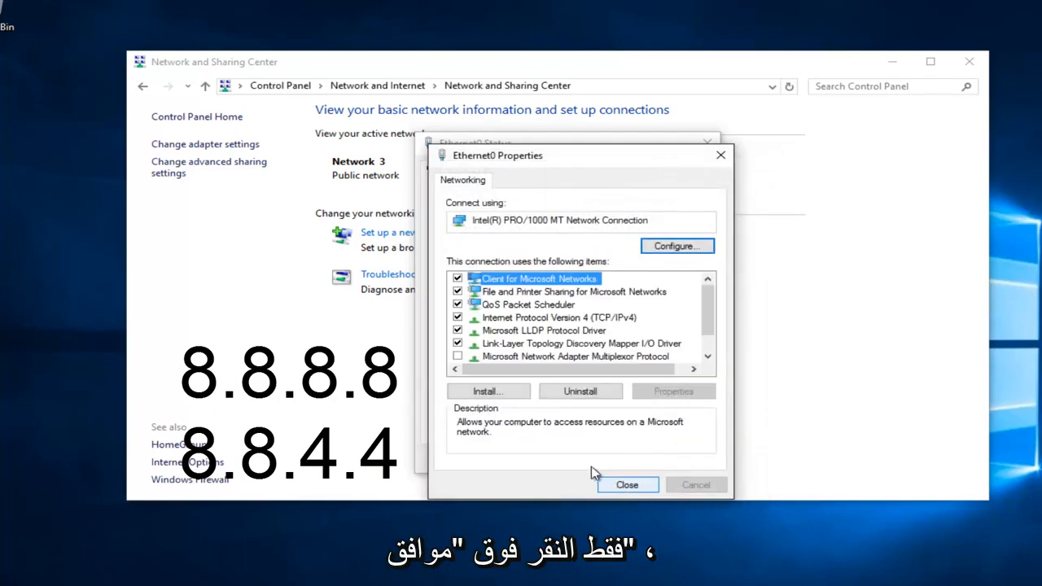
mouse_move(557, 433)
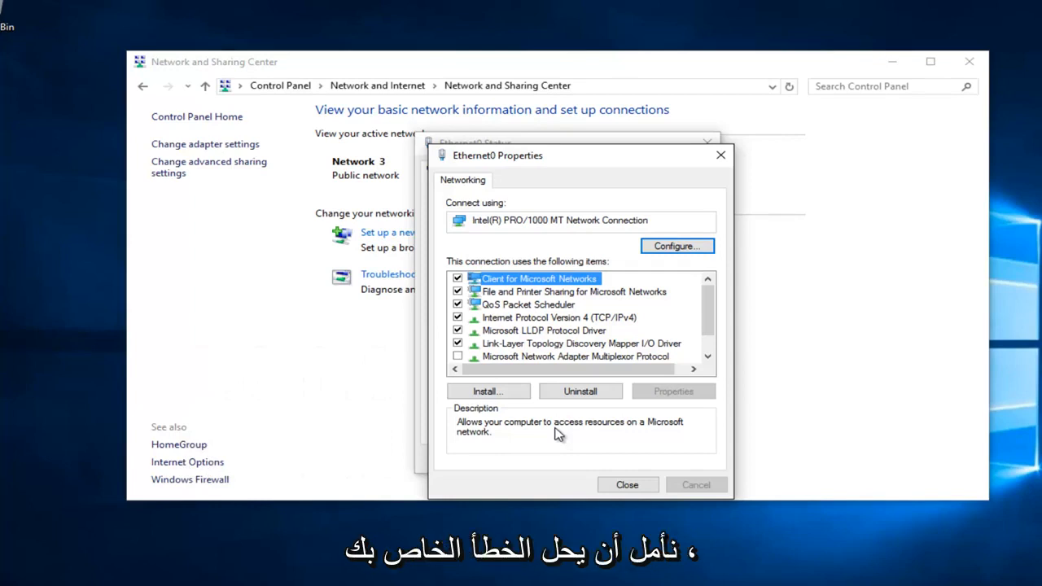
mouse_move(927, 270)
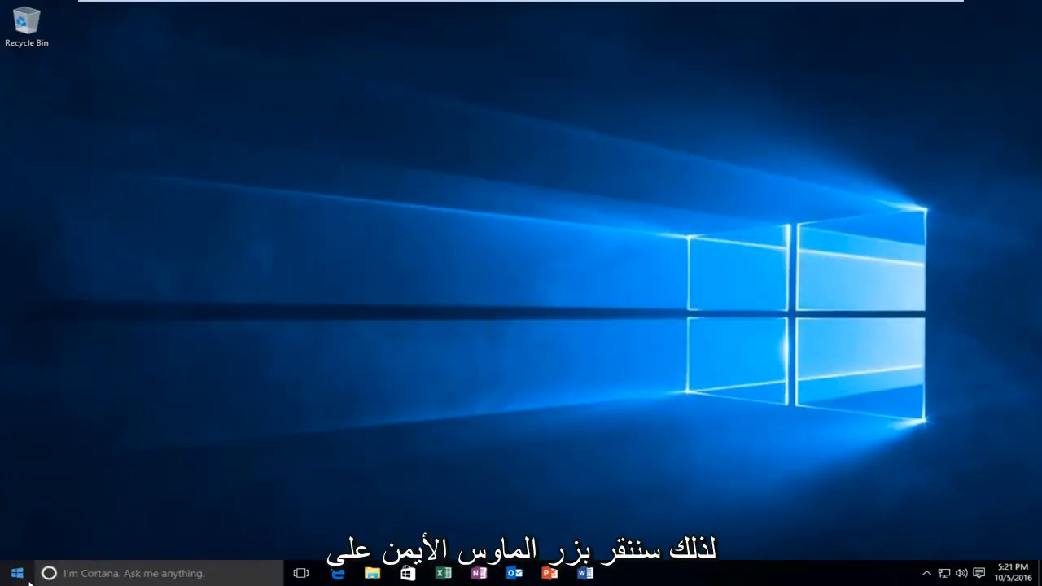
- Launch Command Prompt (Admin) from the Start right-click menu and approve UAC
right_click(17, 572)
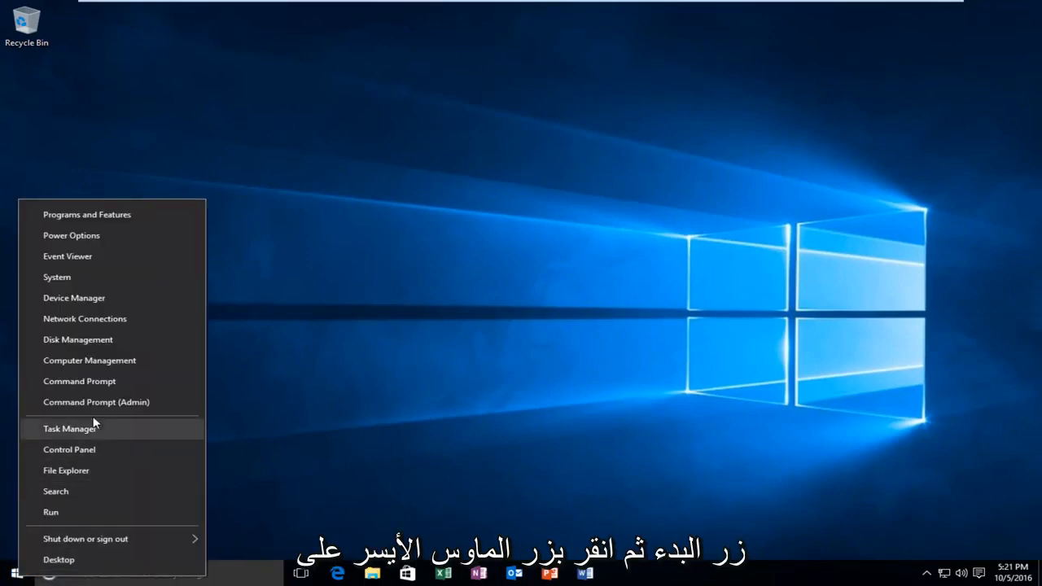
mouse_move(96, 402)
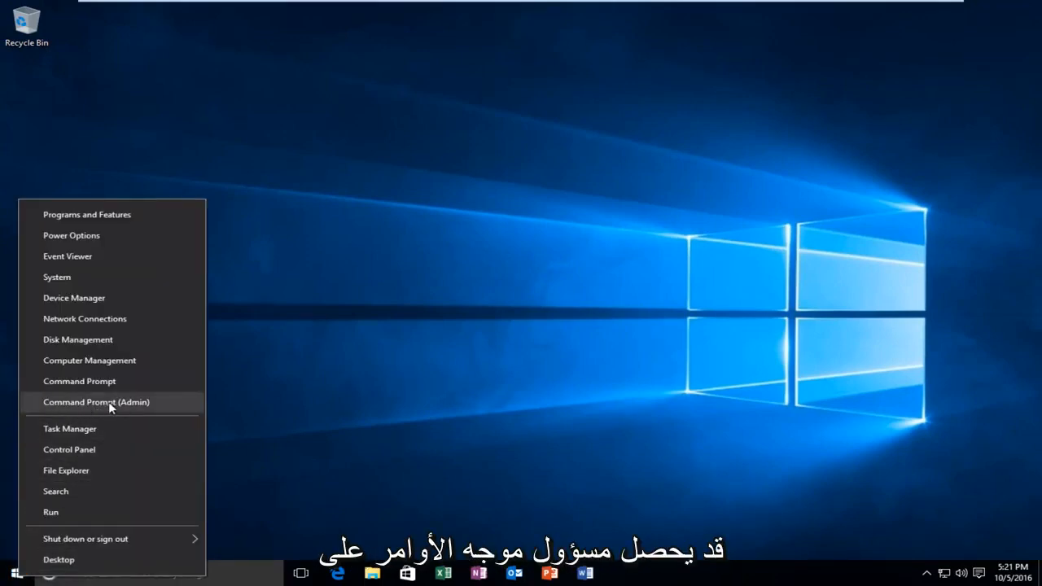
click(96, 400)
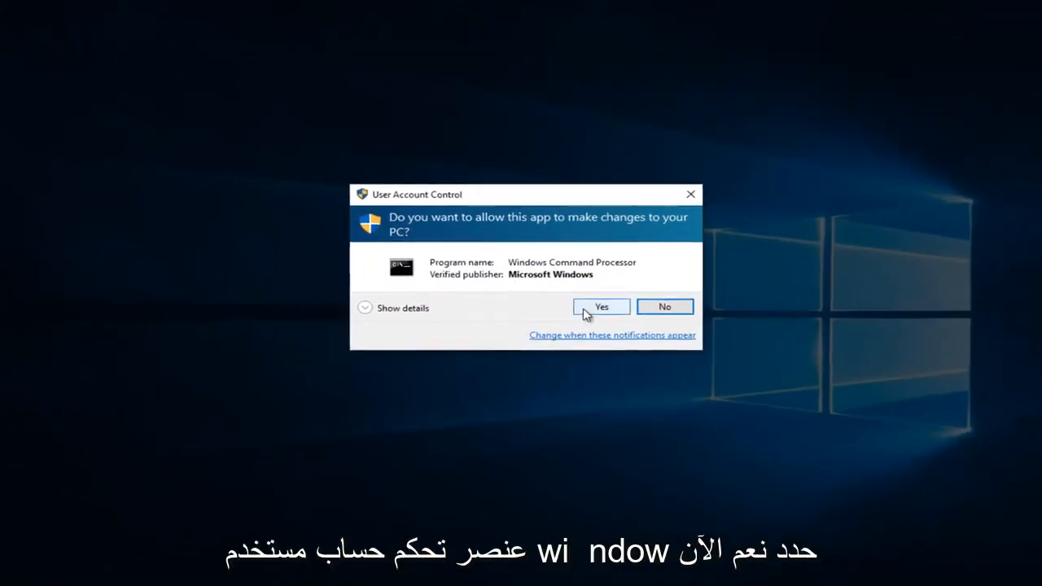
click(601, 306)
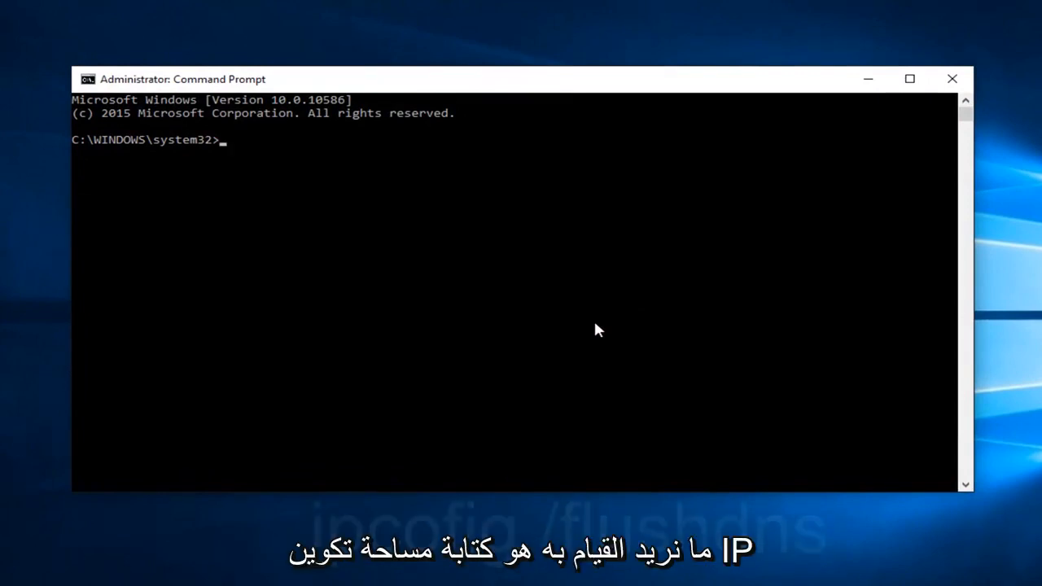
- Run ipconfig /flushdns to clear the DNS Resolver Cache
text(ipconfig /)
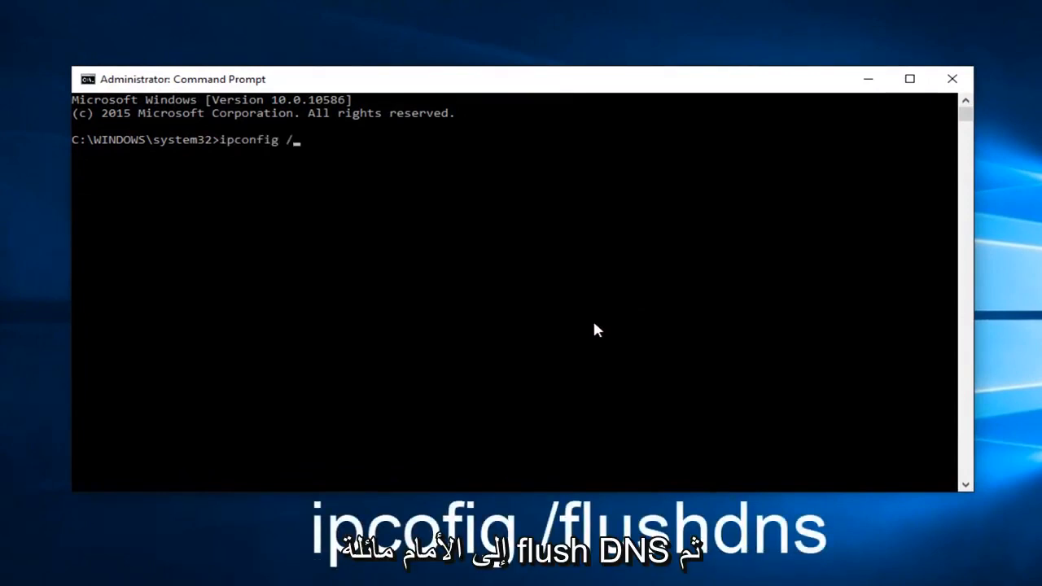
text(flushd)
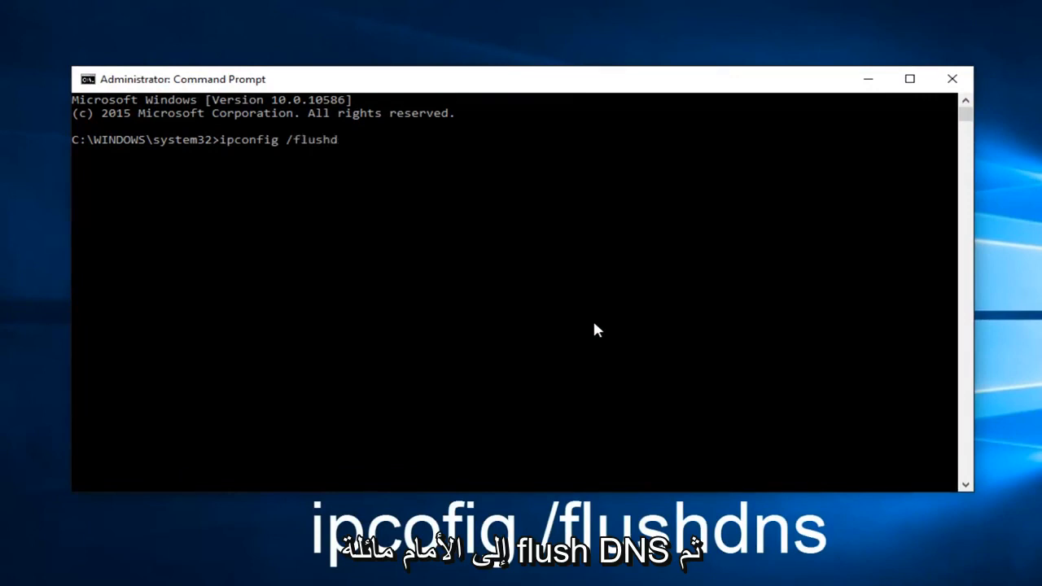
text(ns)
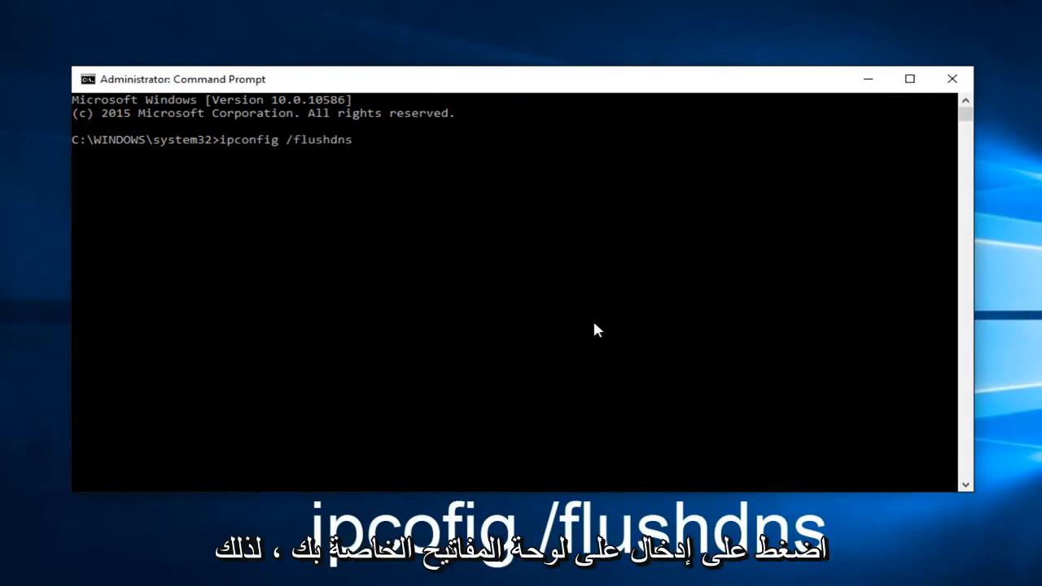
key(Return)
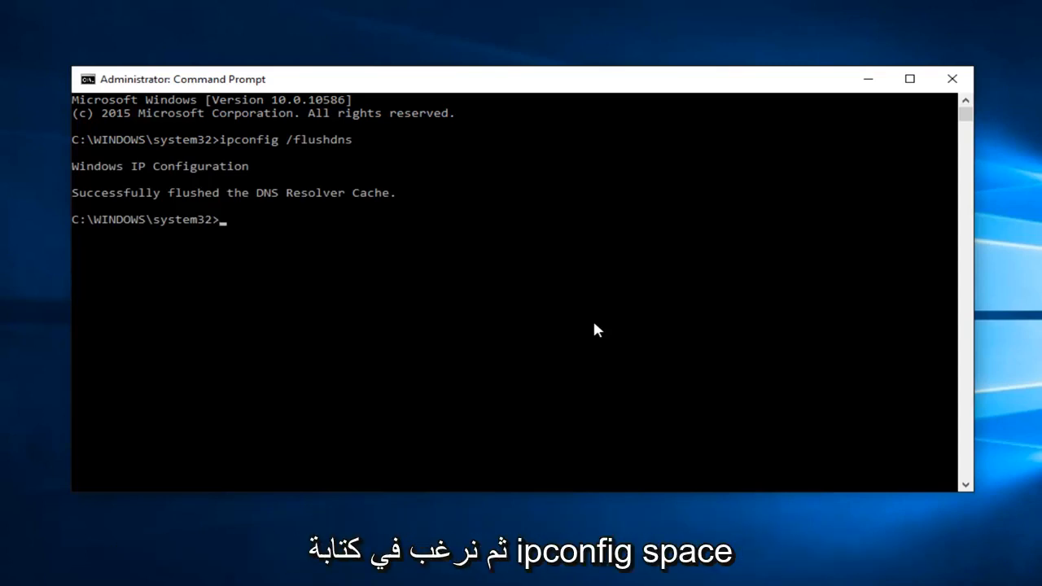
- Run ipconfig /renew, review the adapter output, and close Command Prompt
text(ipconfig /)
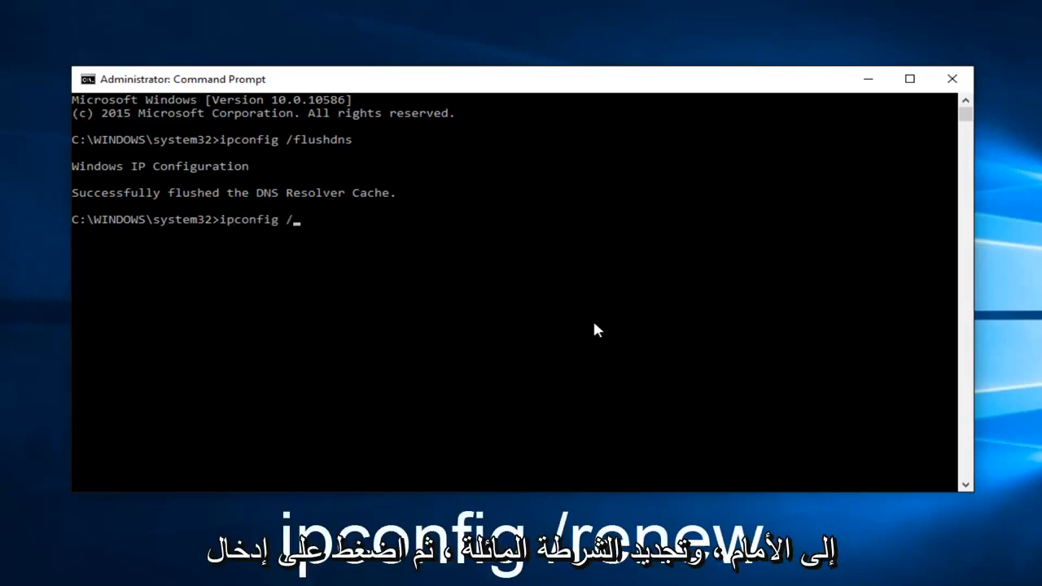
text(renew)
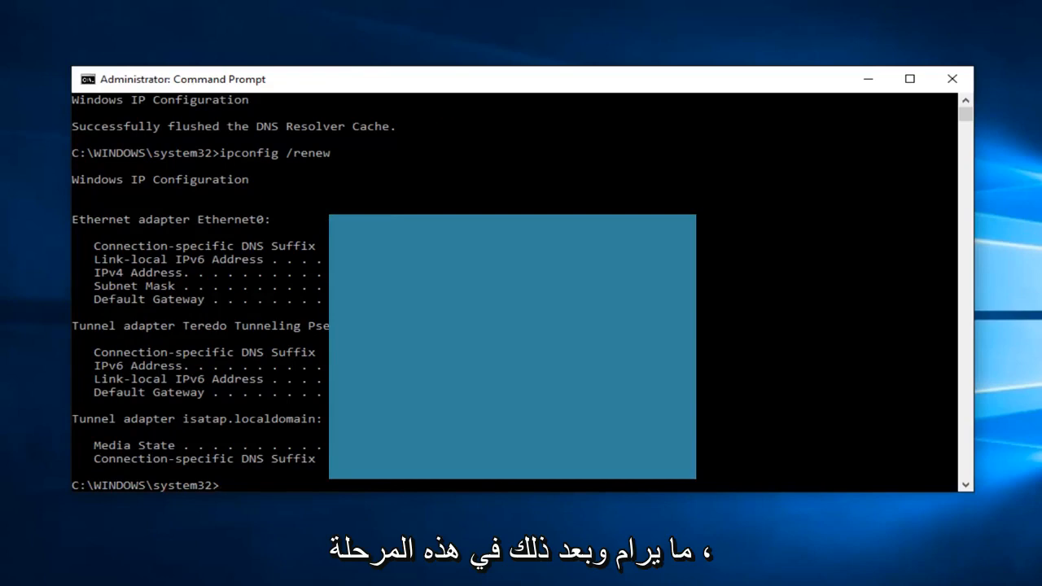
scroll(down, 3)
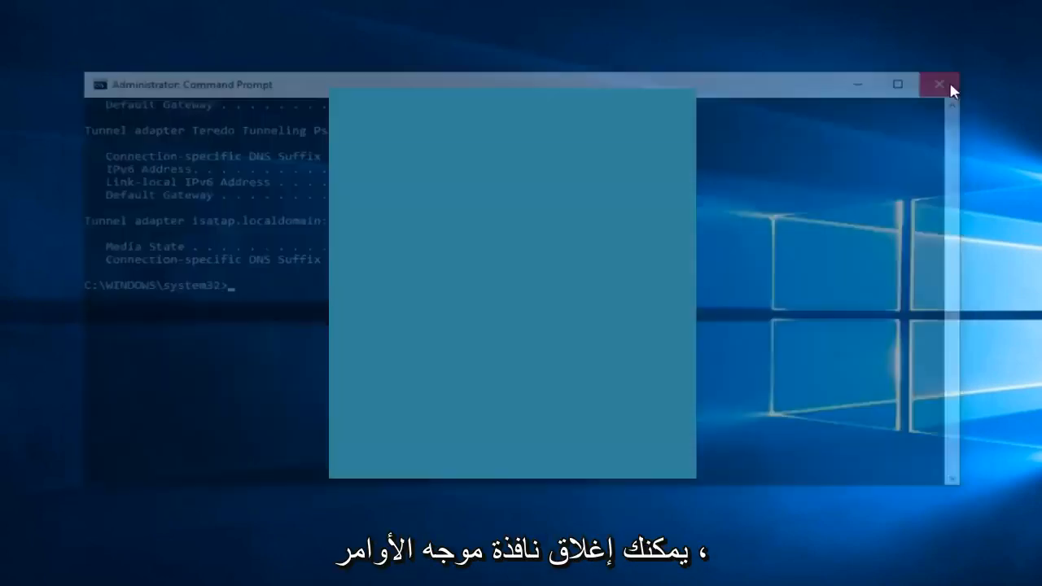
click(941, 85)
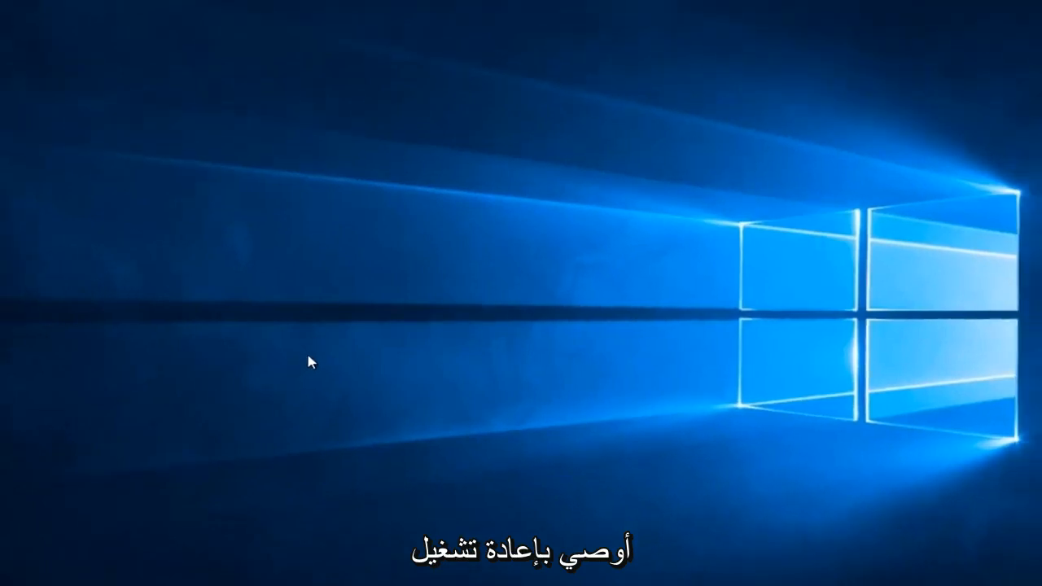